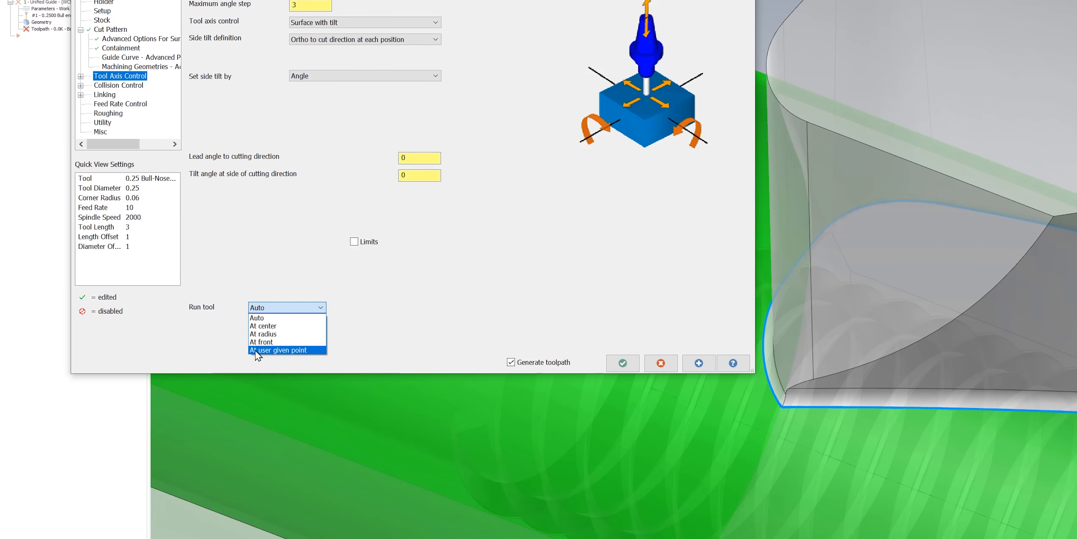
# Choose 'At user given point' as the Run tool option, leaving front and side shifts at 0
pyautogui.click(279, 350)
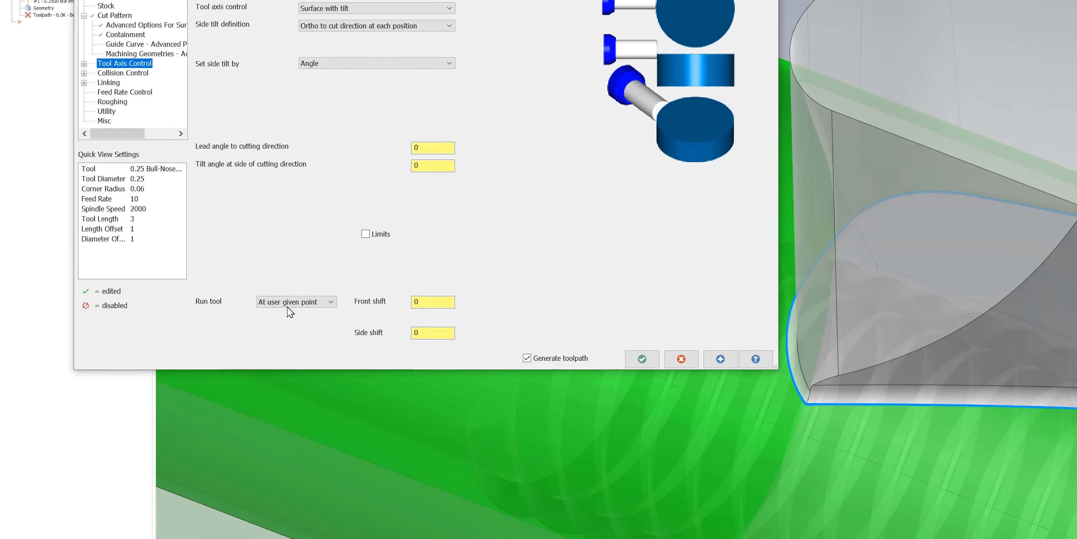